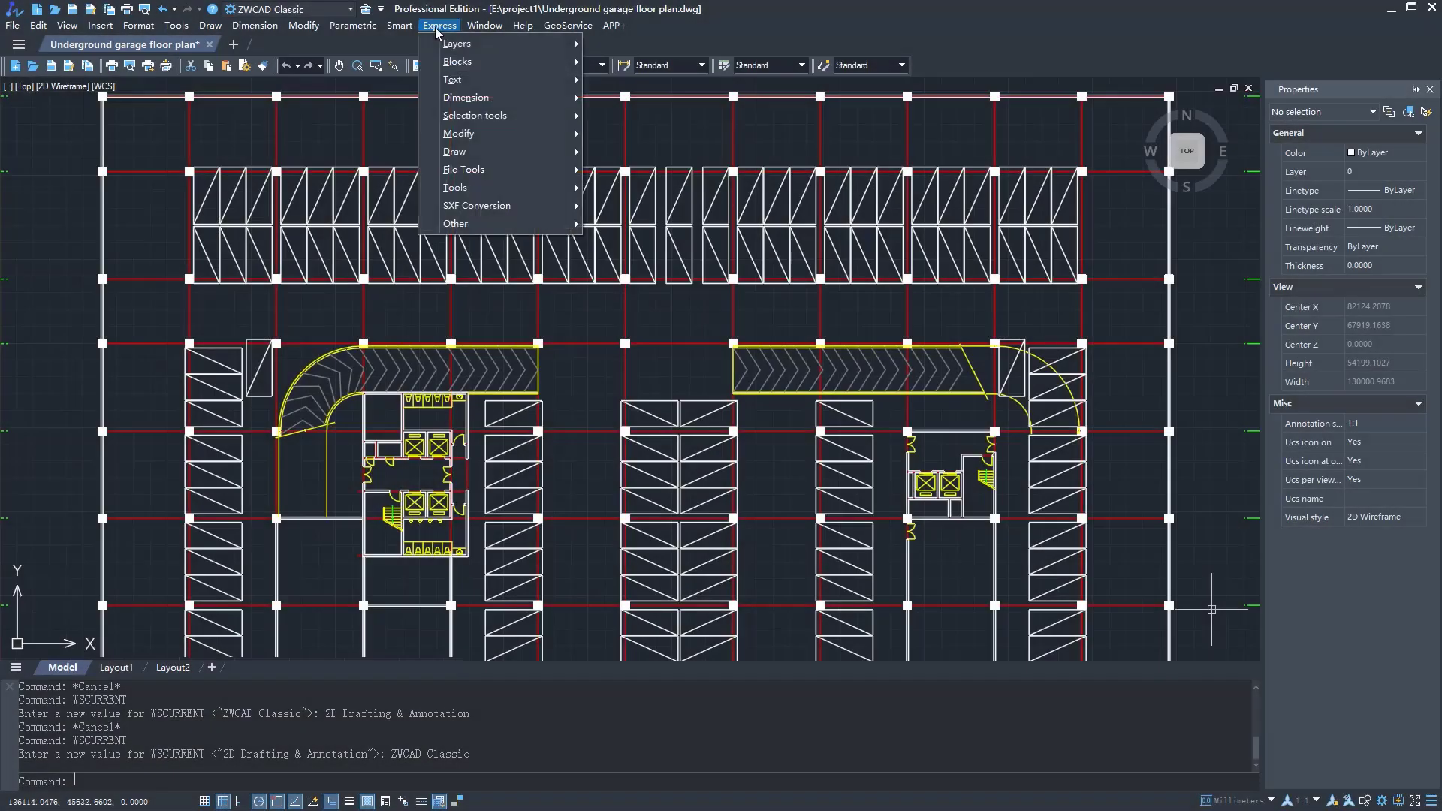
mouse_move(475, 115)
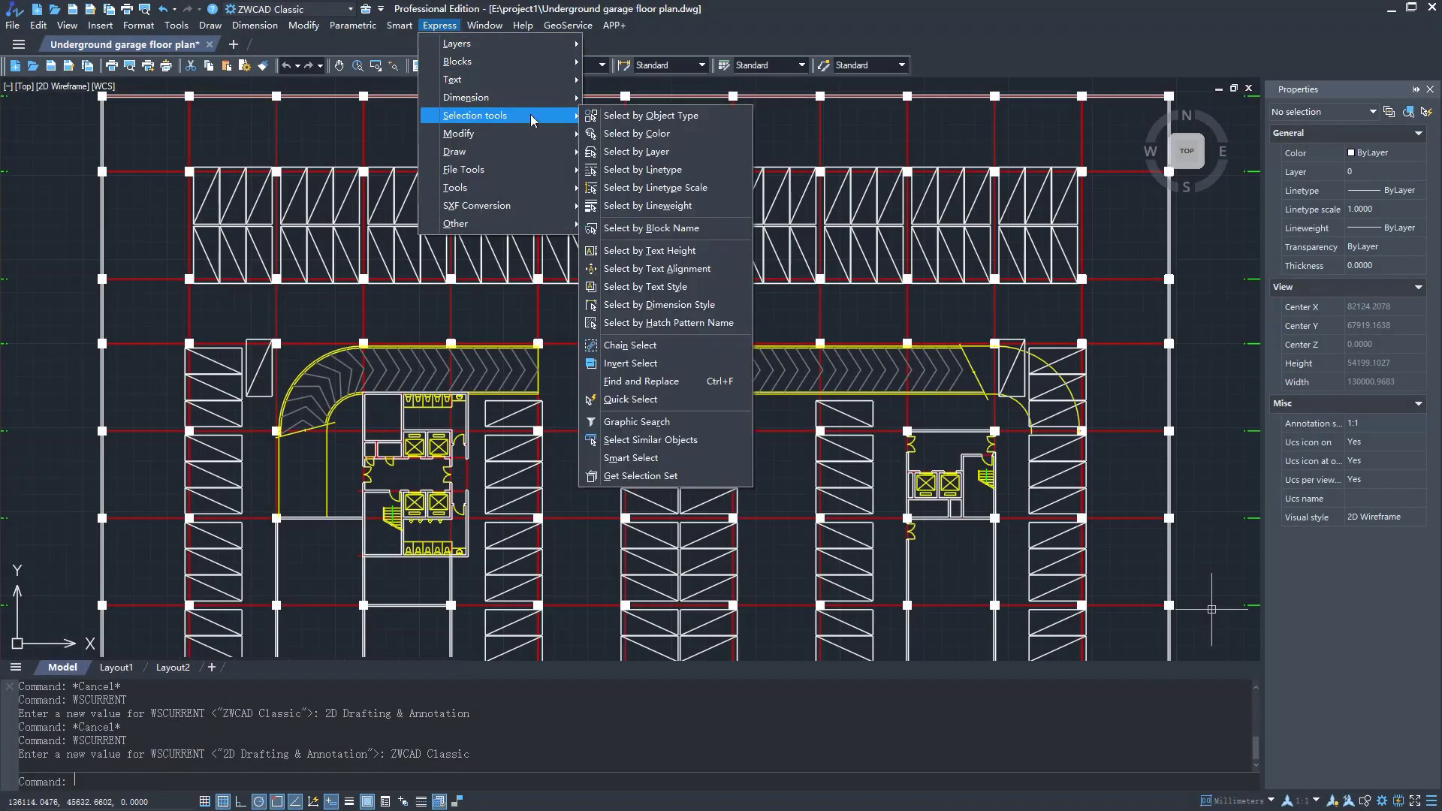
mouse_move(650, 227)
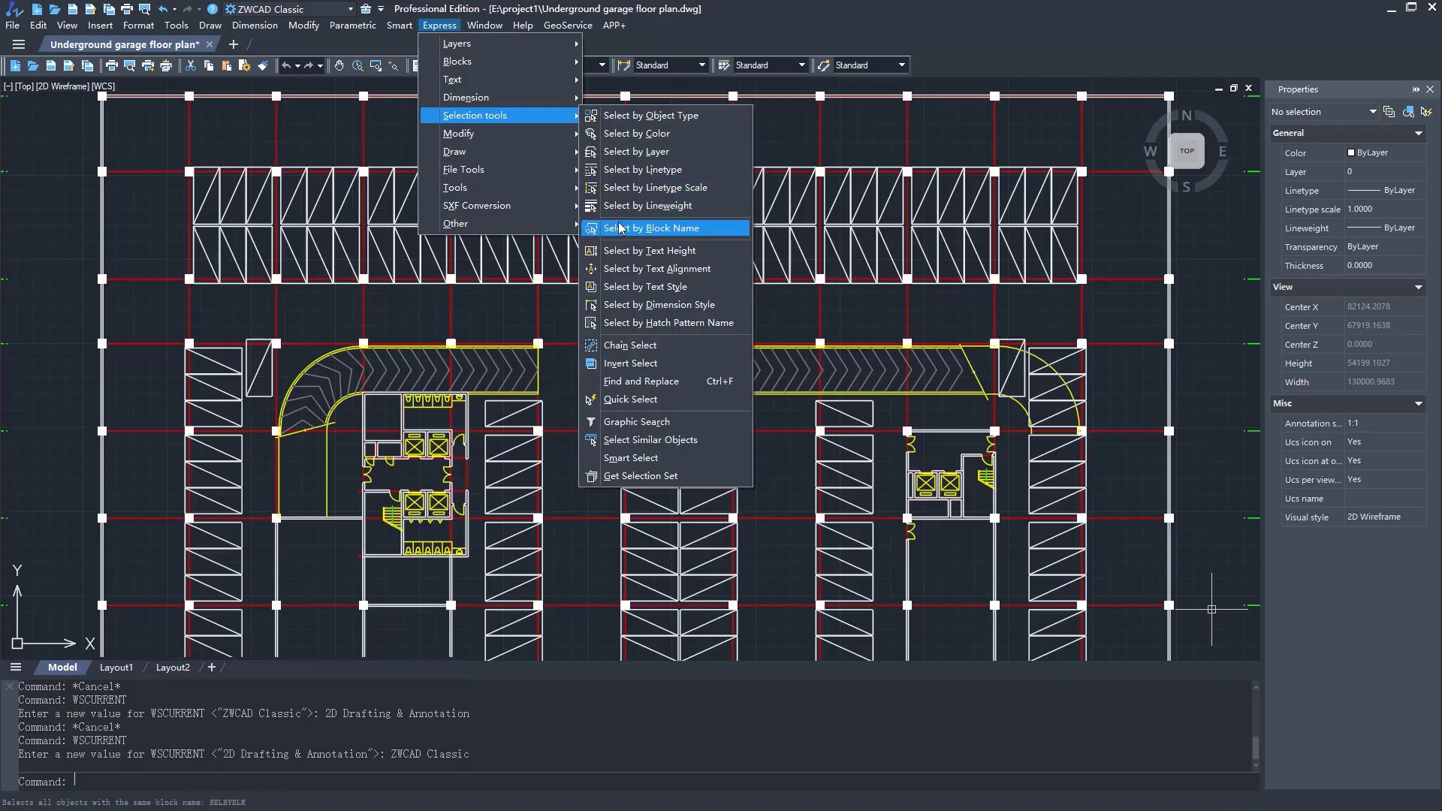
Bring up the workspace dropdown from the quick access toolbar.
left_click(287, 9)
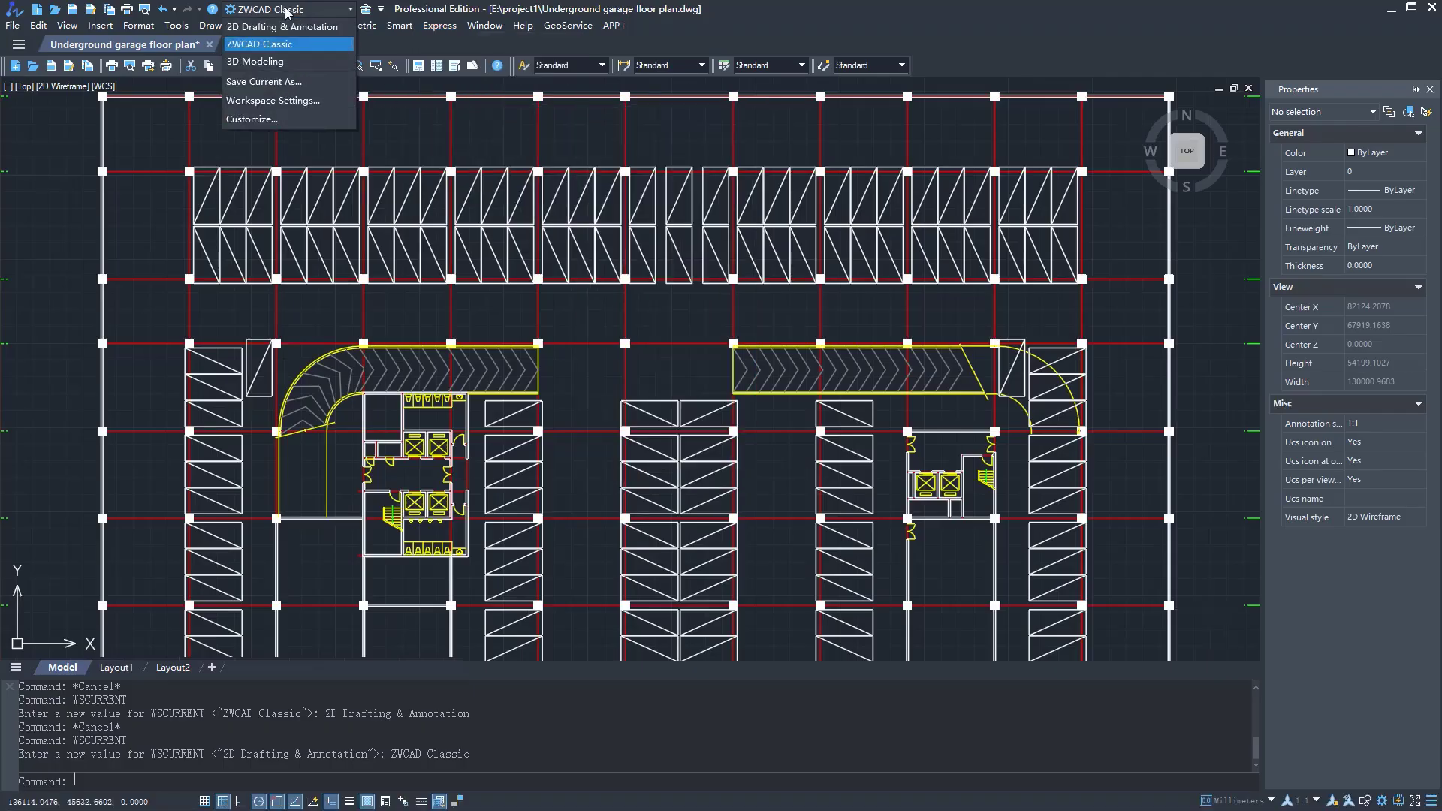
Switch the workspace to 2D Drafting & Annotation, restoring the ribbon interface.
left_click(284, 26)
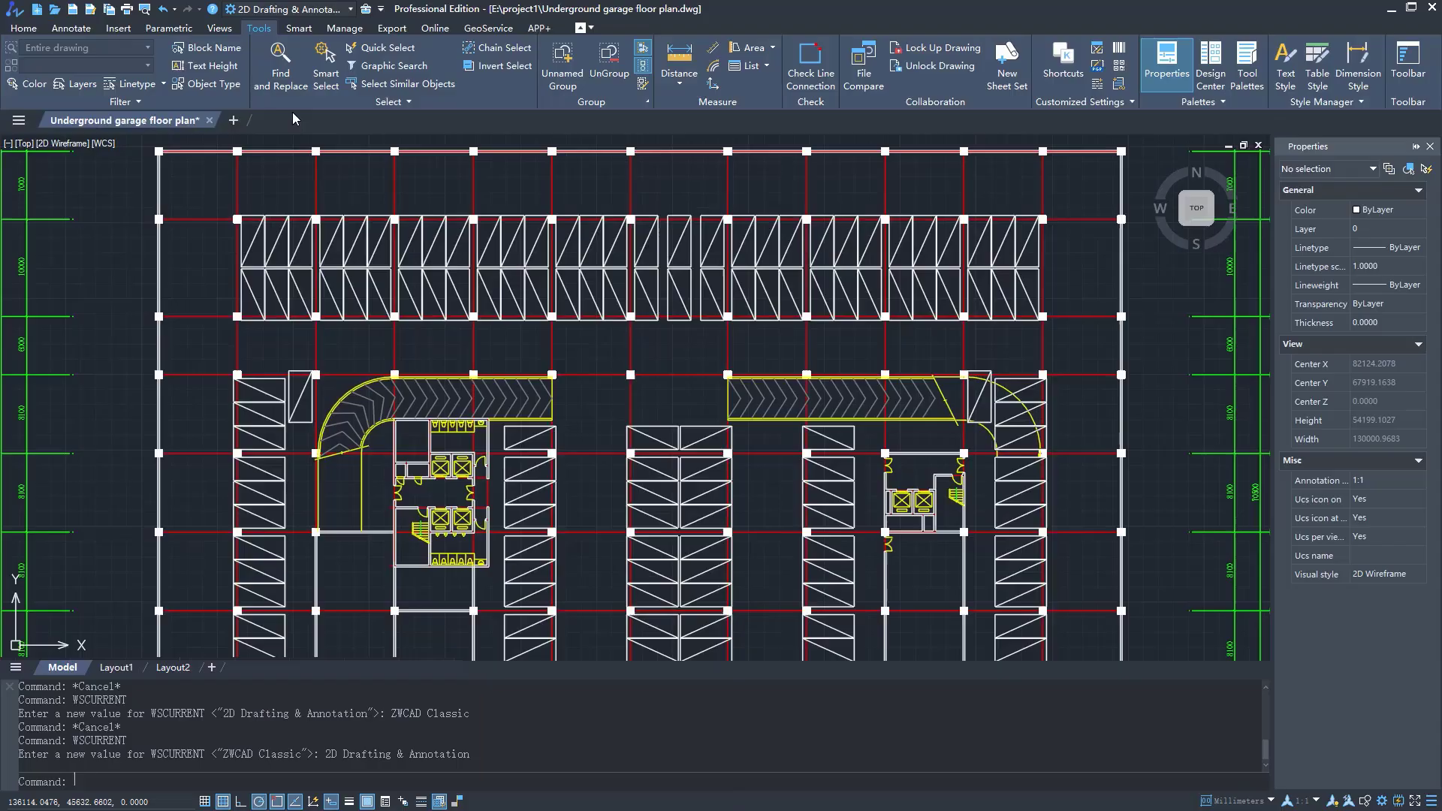
mouse_move(279, 63)
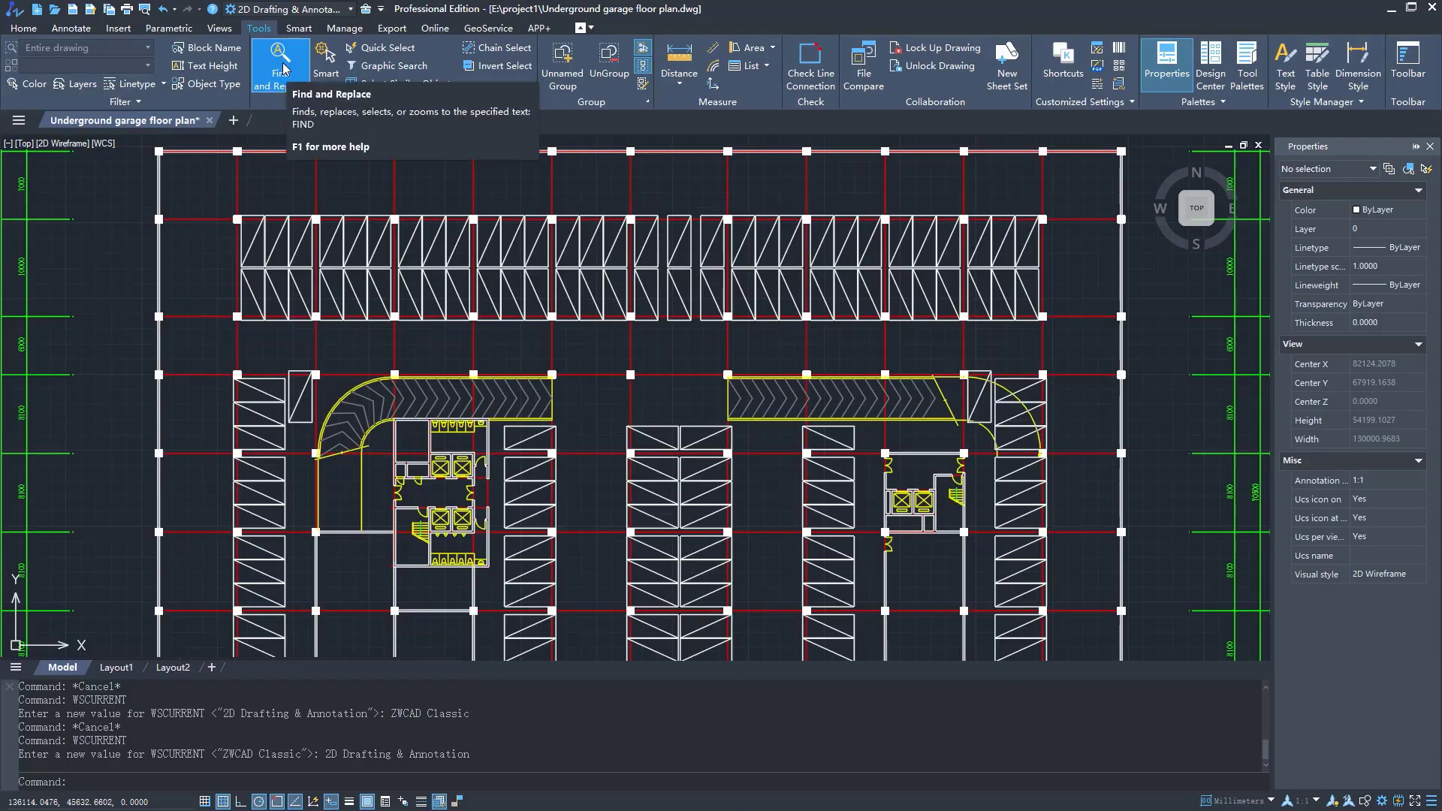
mouse_move(448, 58)
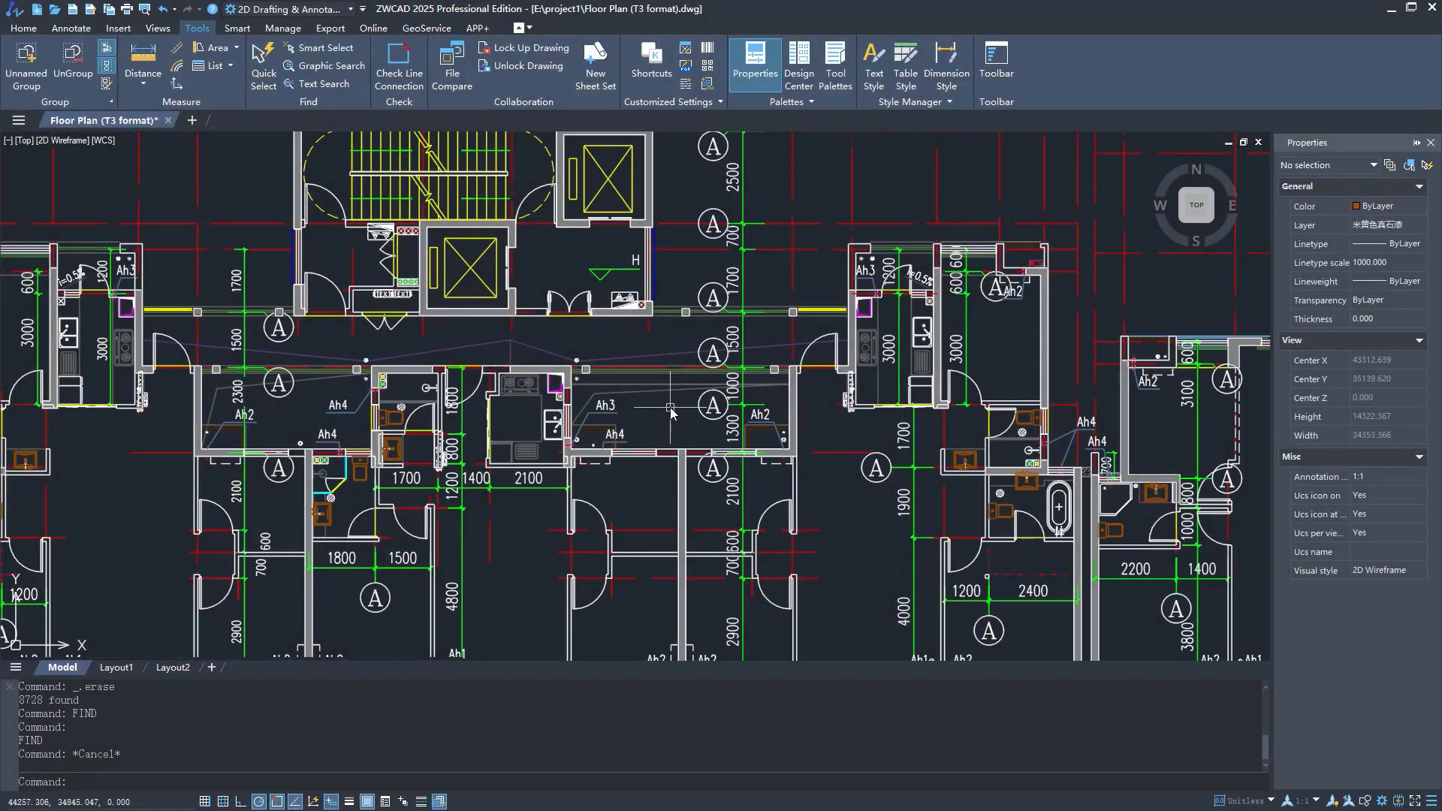
Find occurrences of ah2 in the ZWCAD 2025 floor plan and edit one label.
left_click(324, 84)
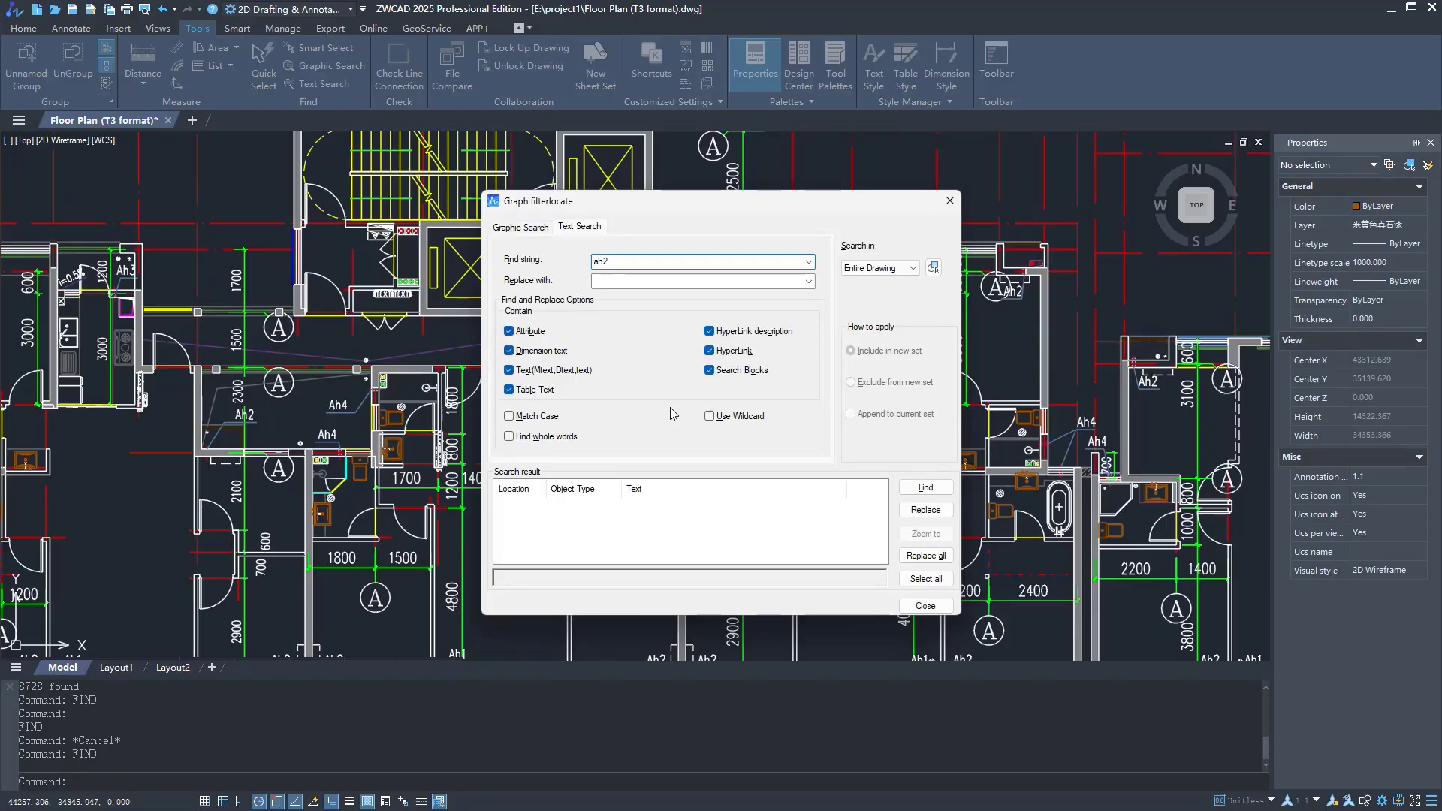
left_click(925, 487)
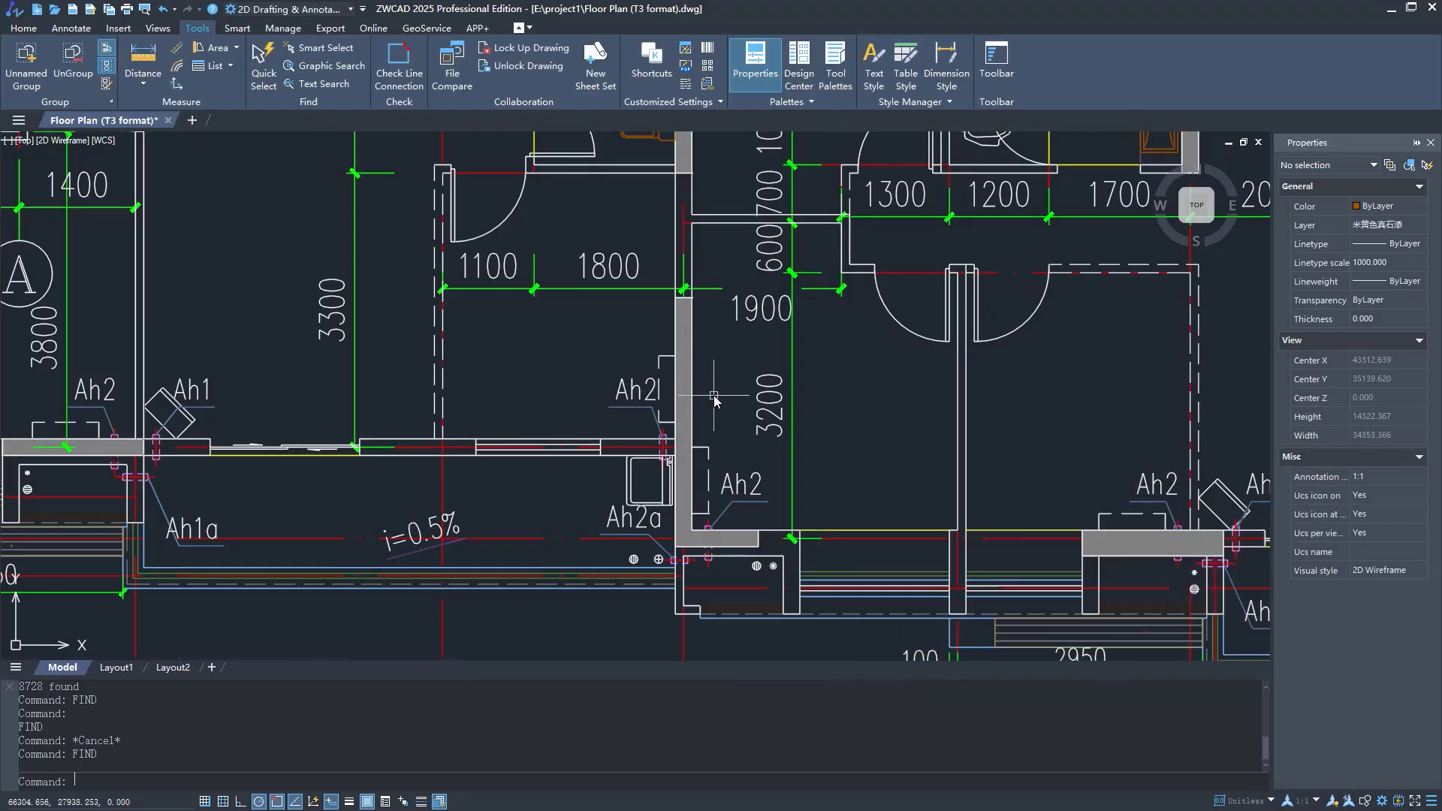
double_click(634, 389)
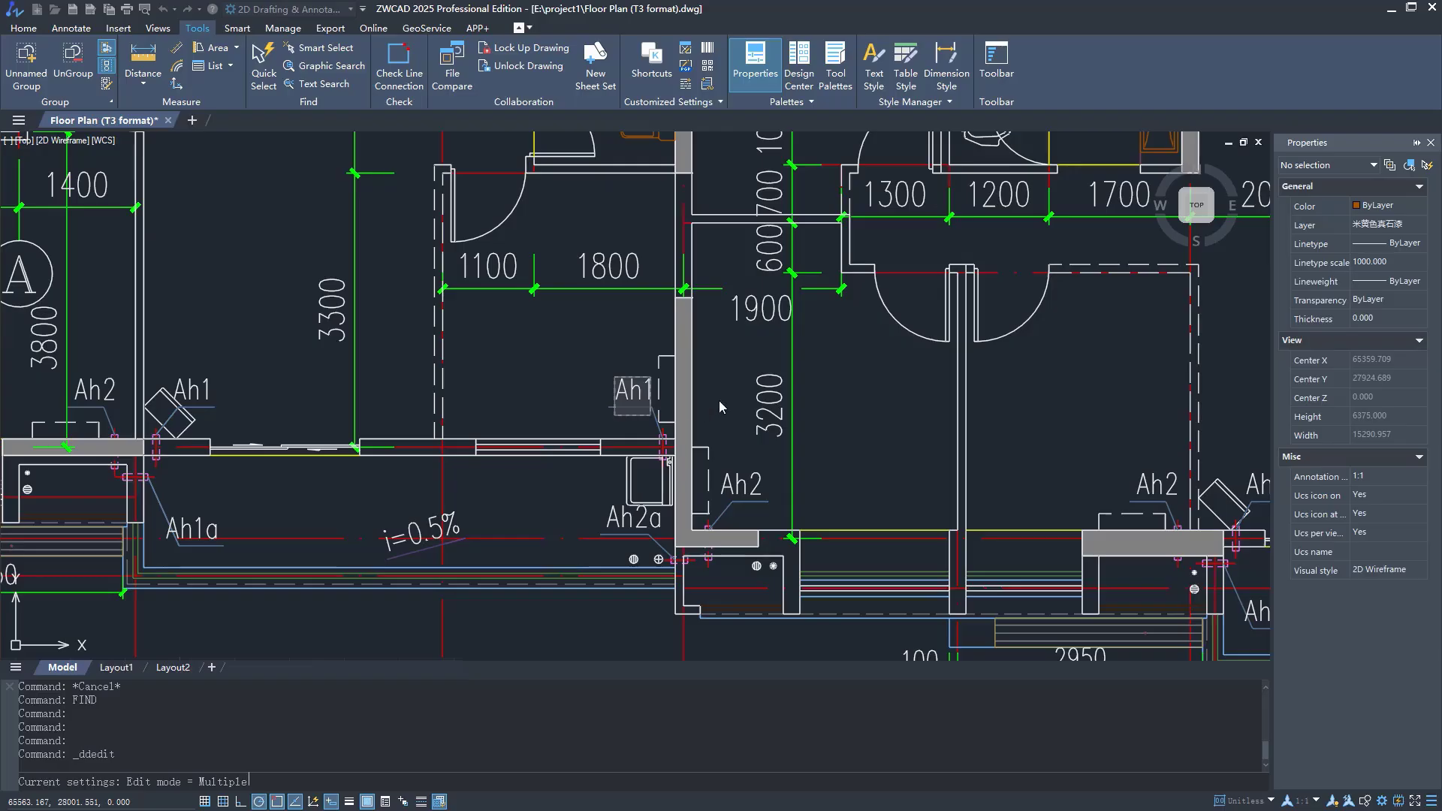
Reopen the text search with the FIND command so its fields are empty.
type("find")
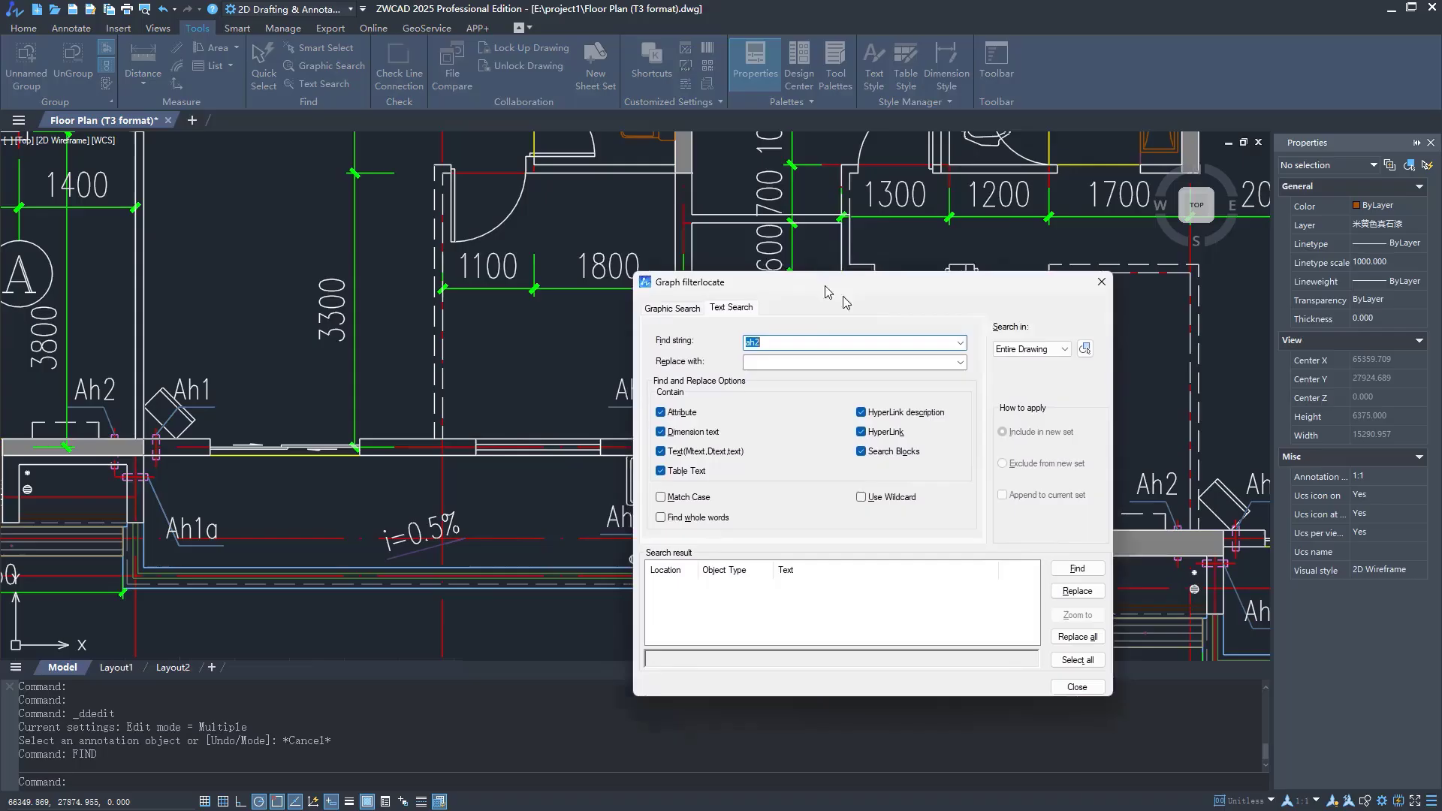
left_click(1076, 568)
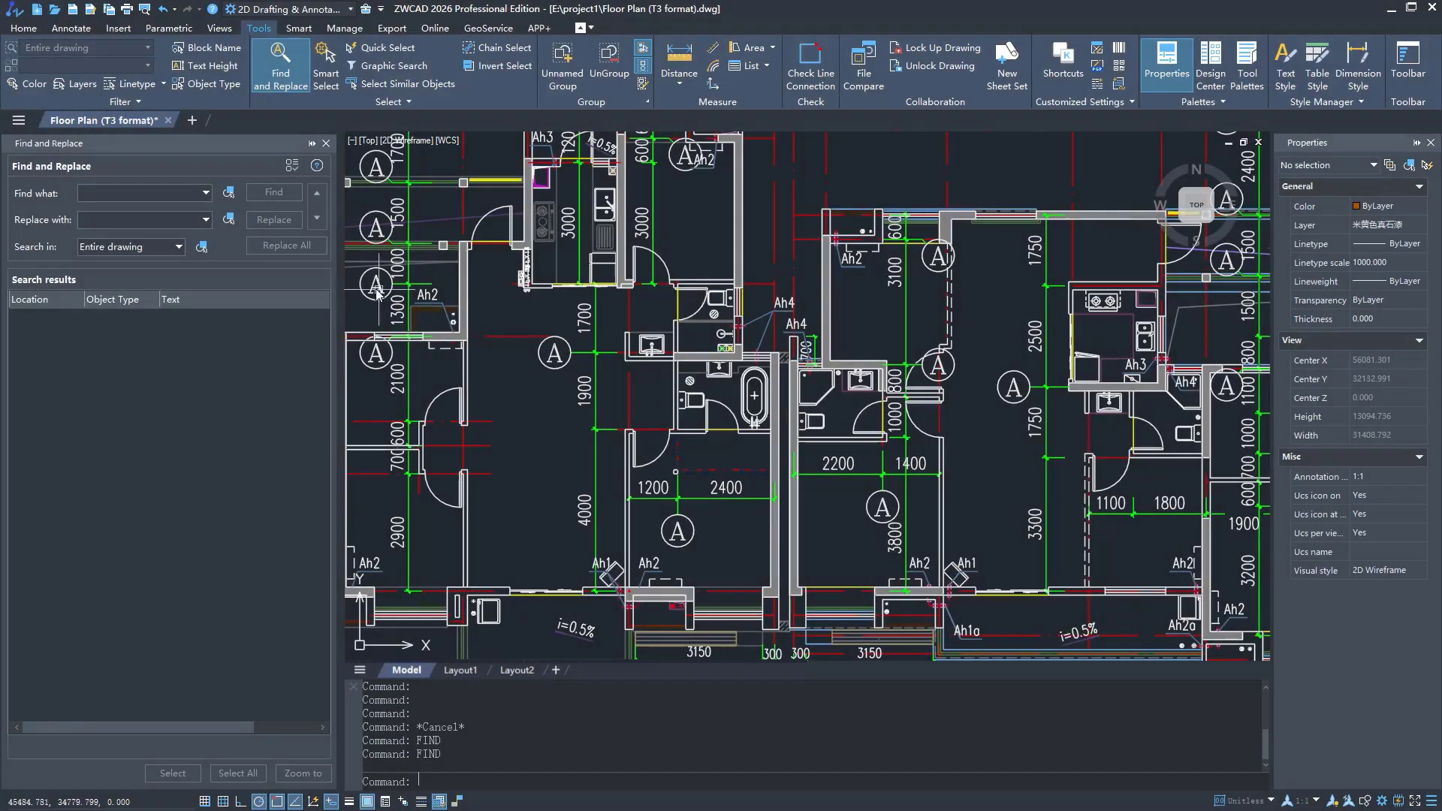
Search the whole drawing for ah2, getting 23 matches, then close the find panel.
type("ah2")
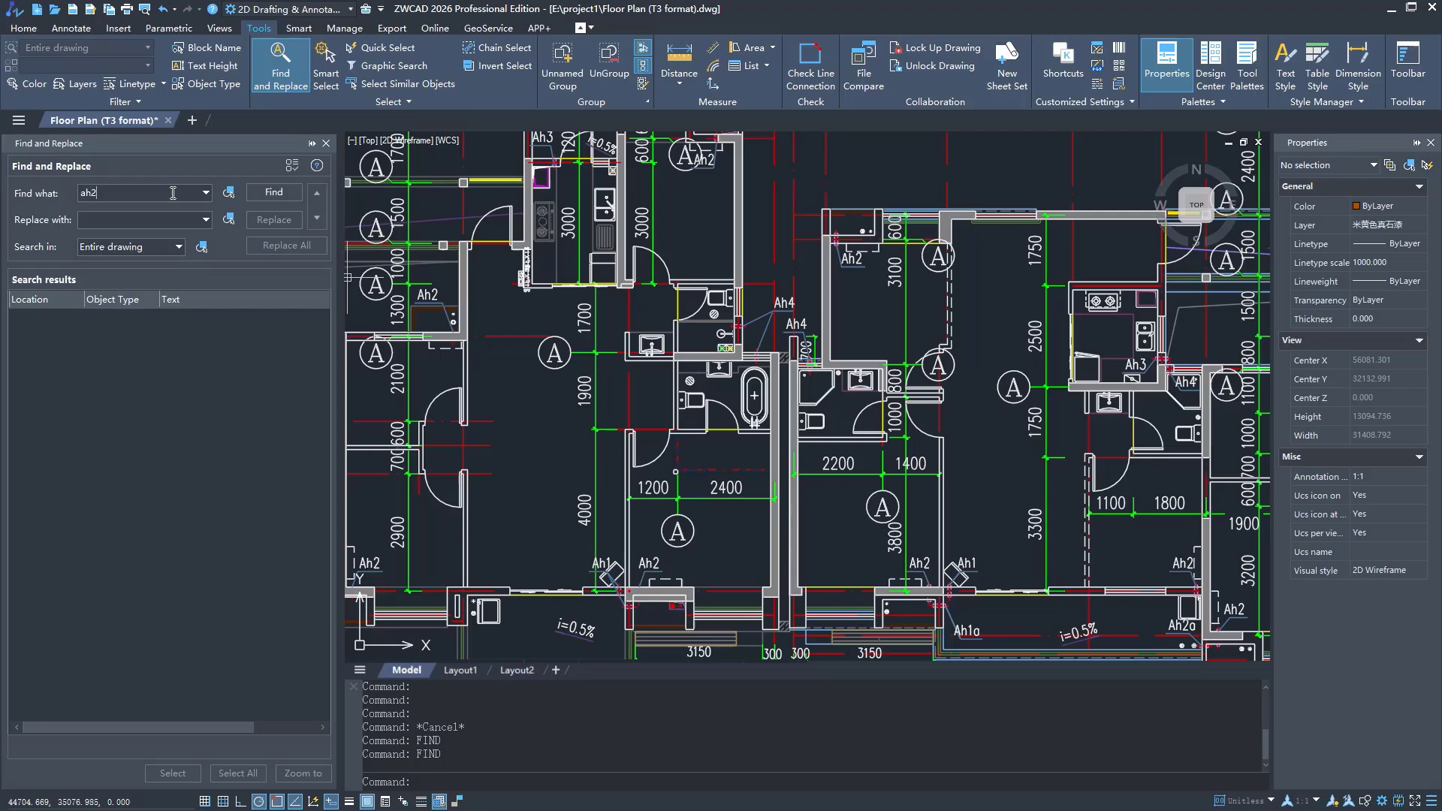
left_click(274, 193)
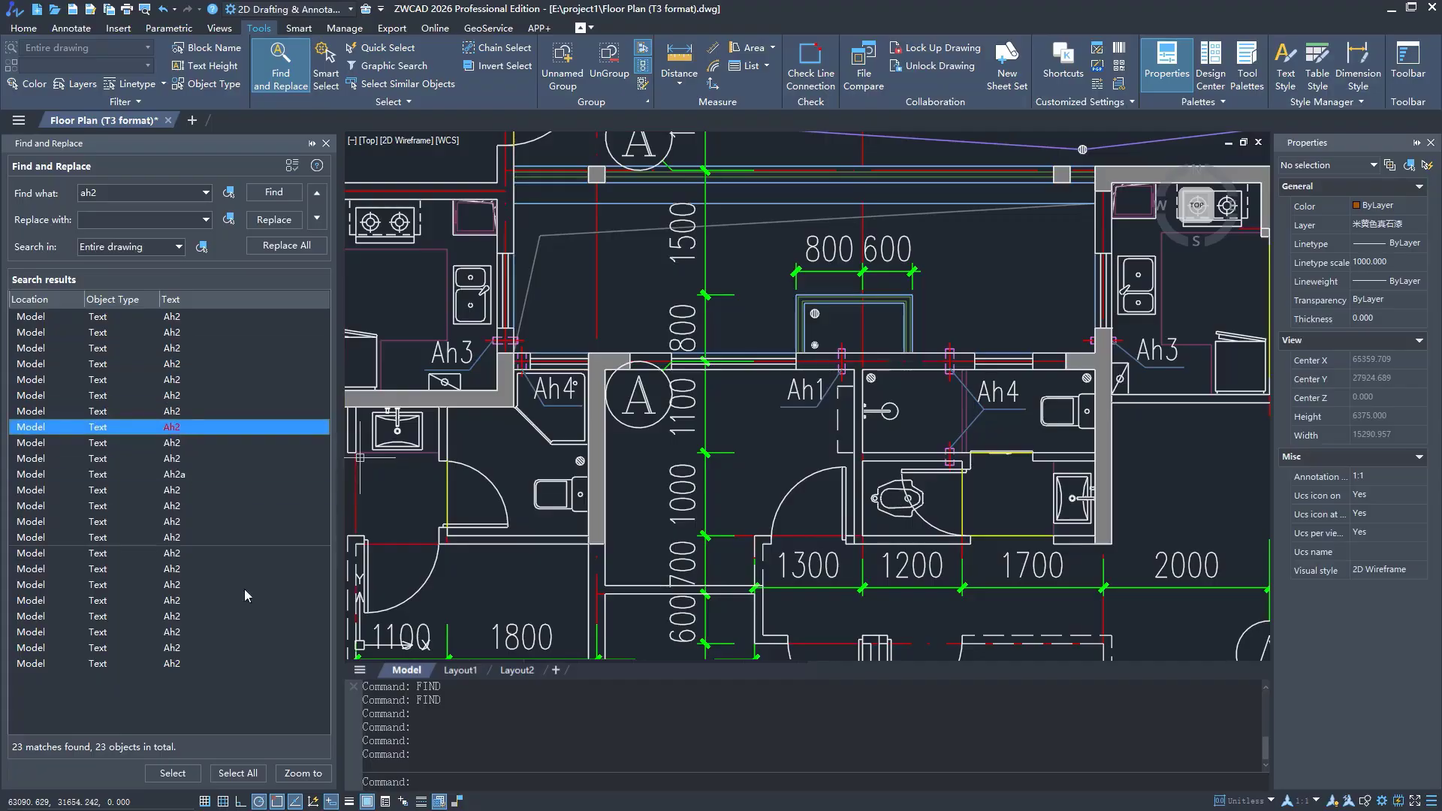
left_click(326, 143)
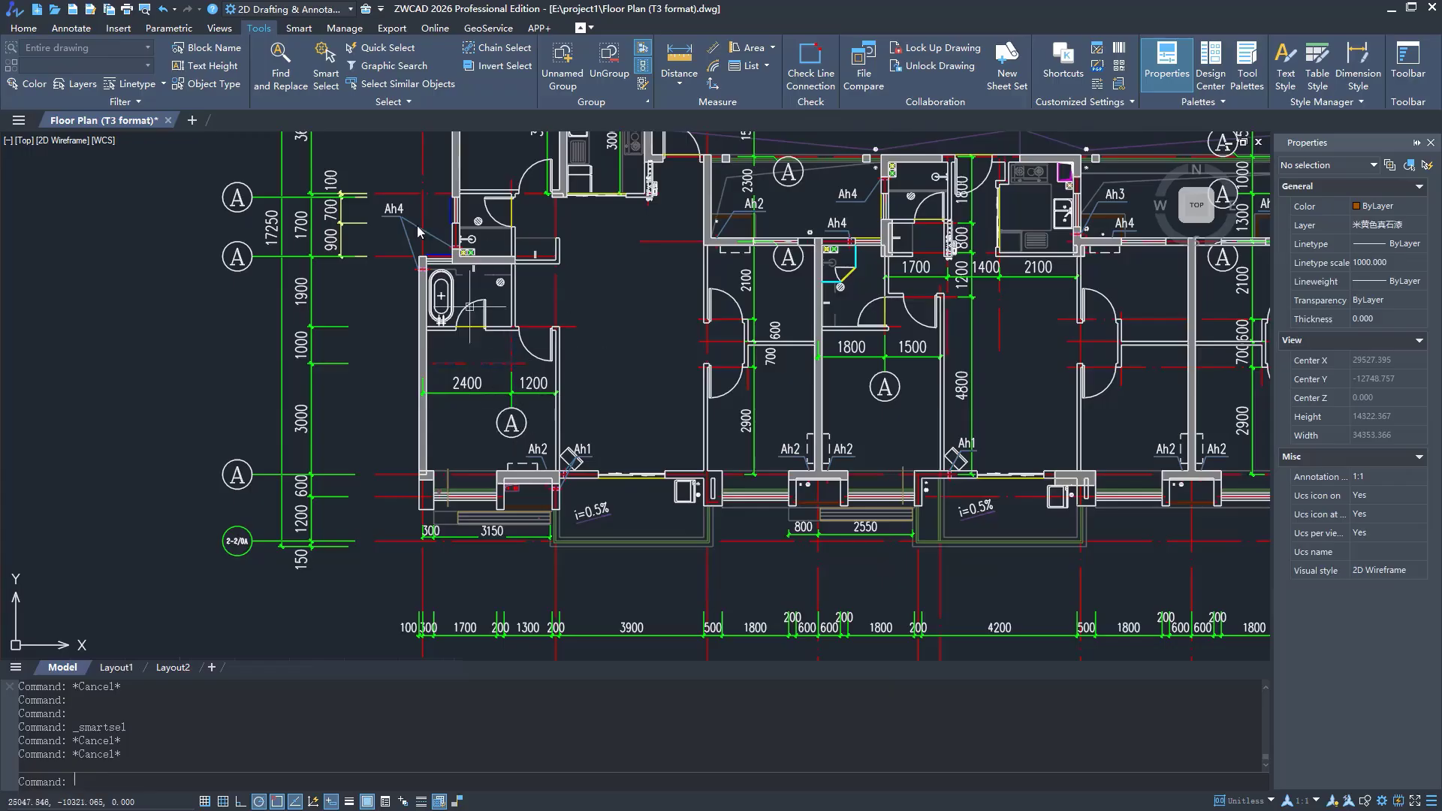
Start Smart Select over the entire drawing and confirm the default search options.
left_click(324, 66)
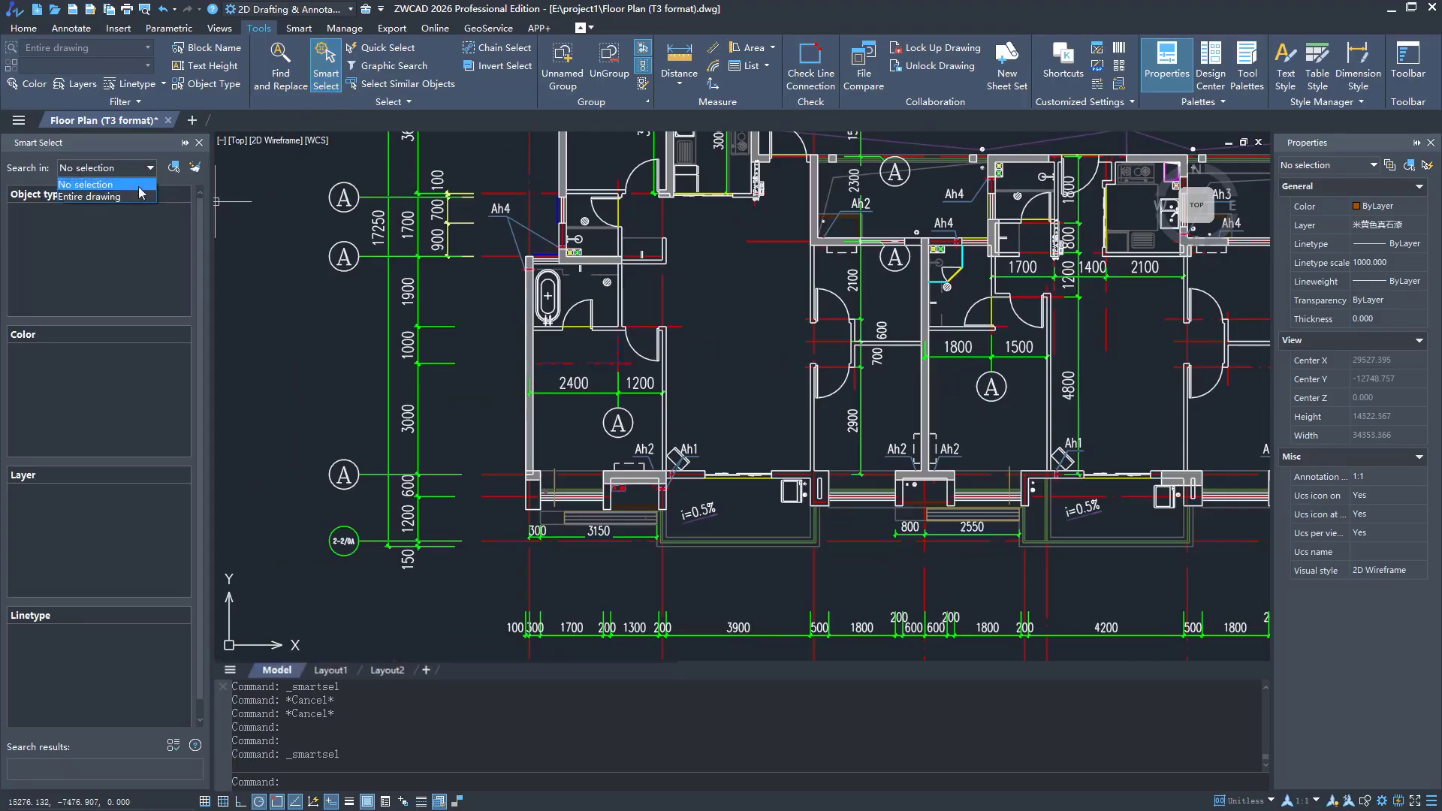
left_click(90, 197)
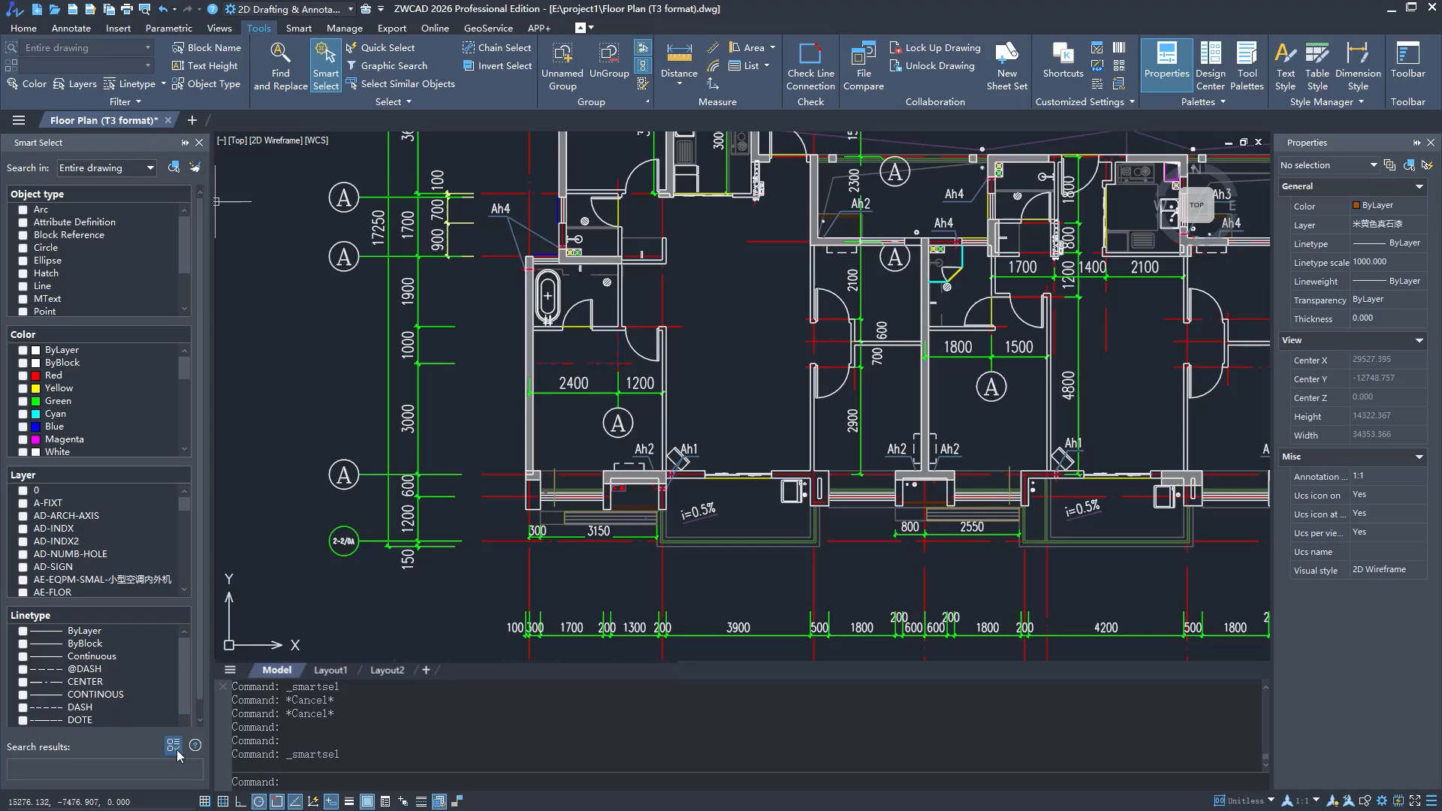
left_click(170, 745)
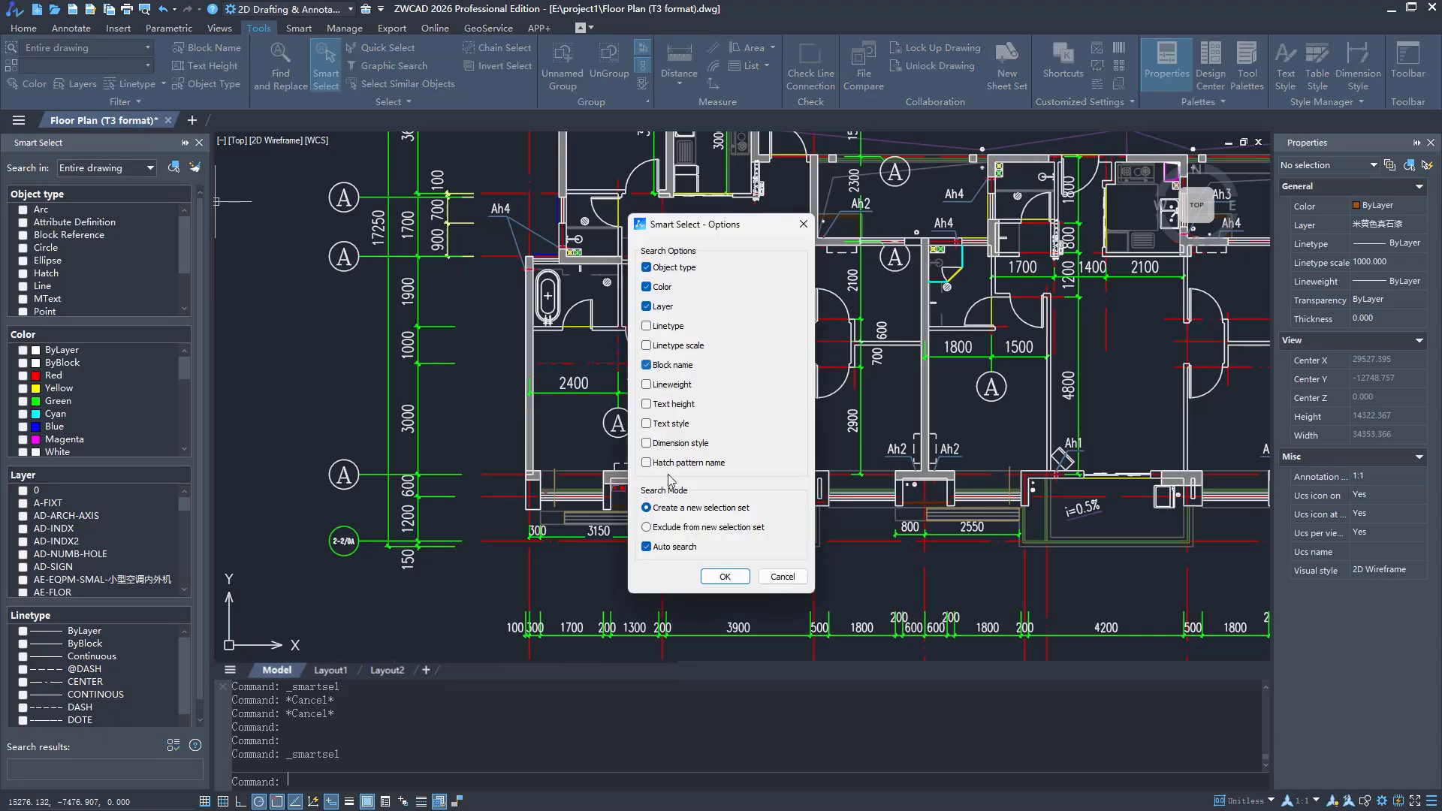
left_click(724, 577)
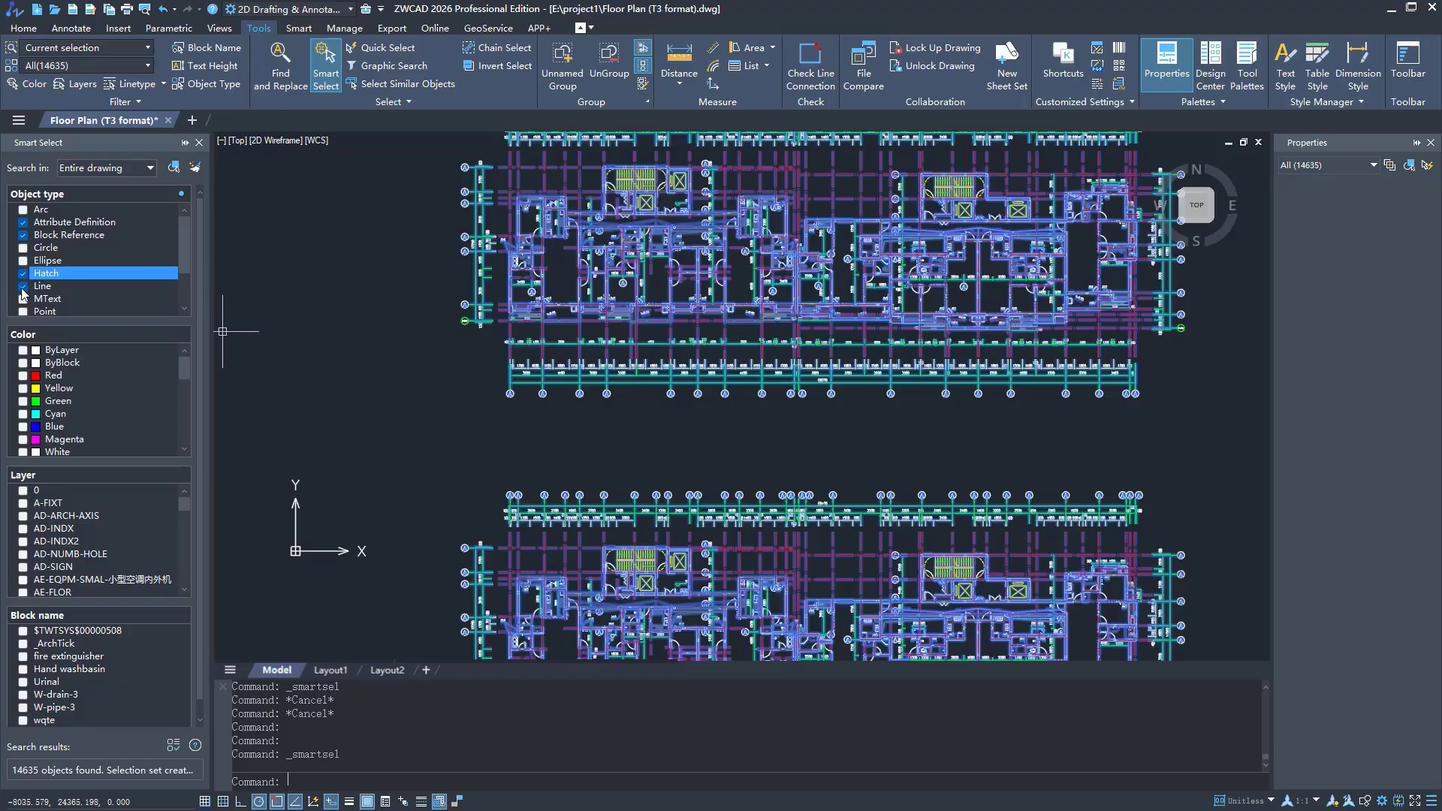
Filter to Block Reference objects and the Hand washbasin block, selecting 1750 blocks.
left_click(26, 219)
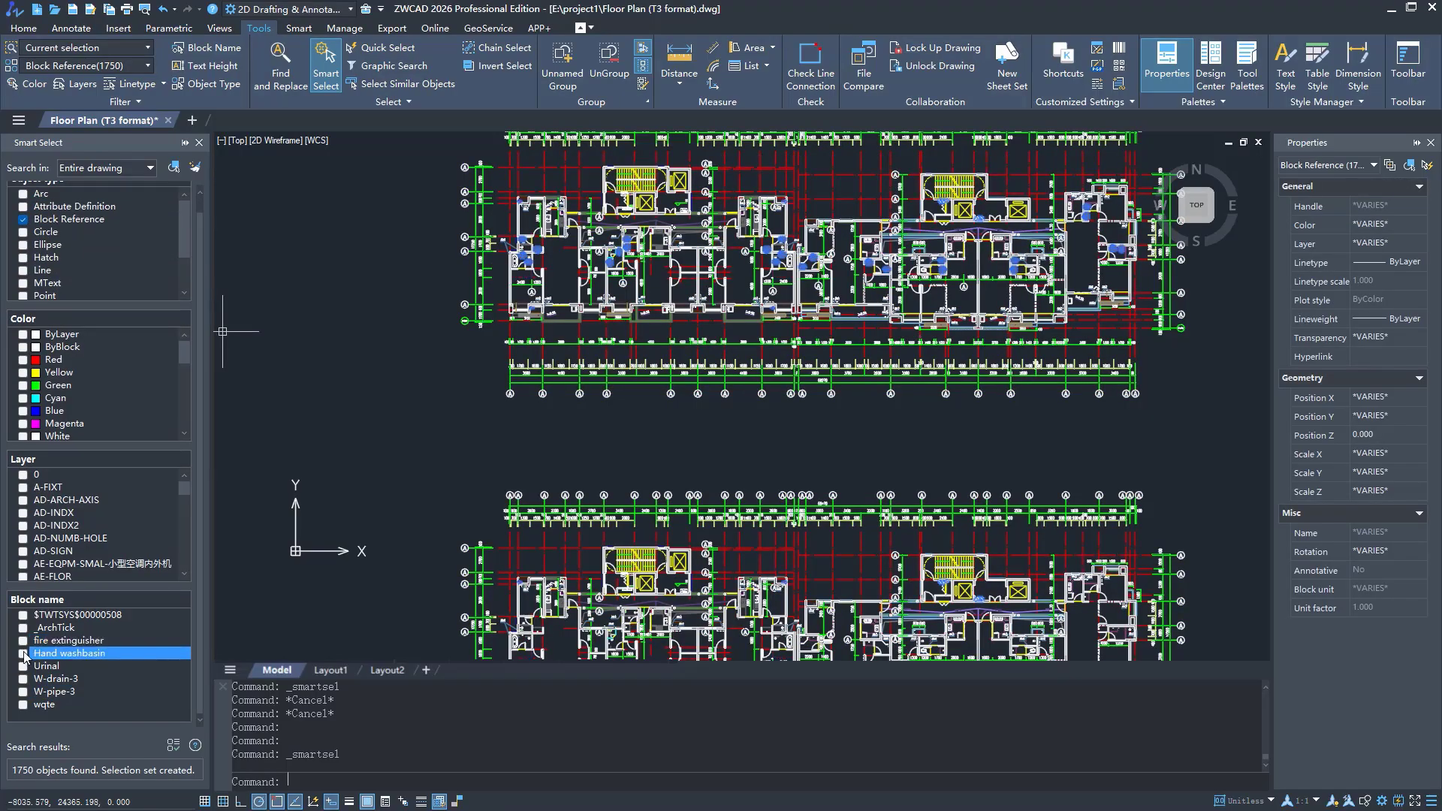
left_click(47, 666)
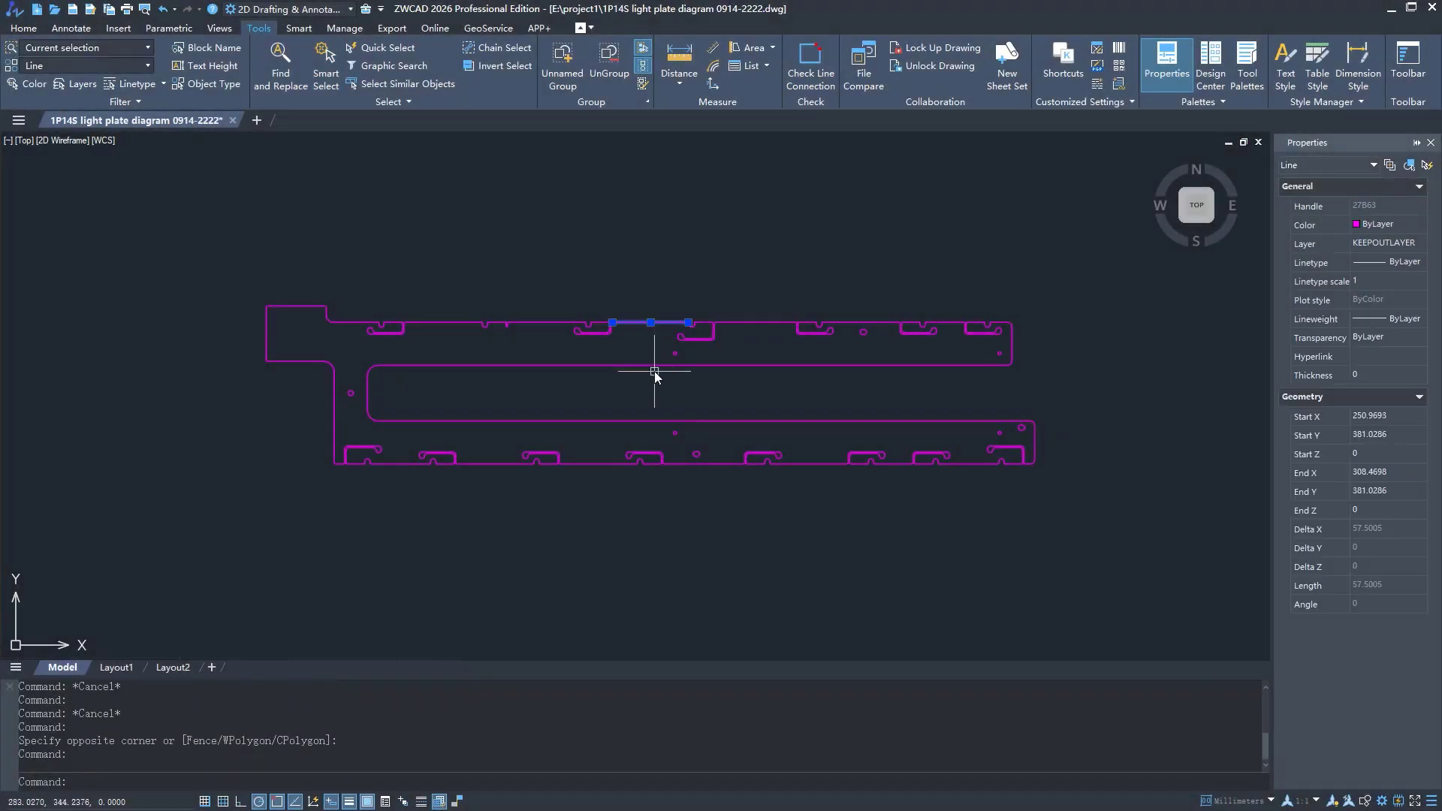
Chain-select the light plate outline from one edge, picking up 247 connected objects.
left_click(667, 421)
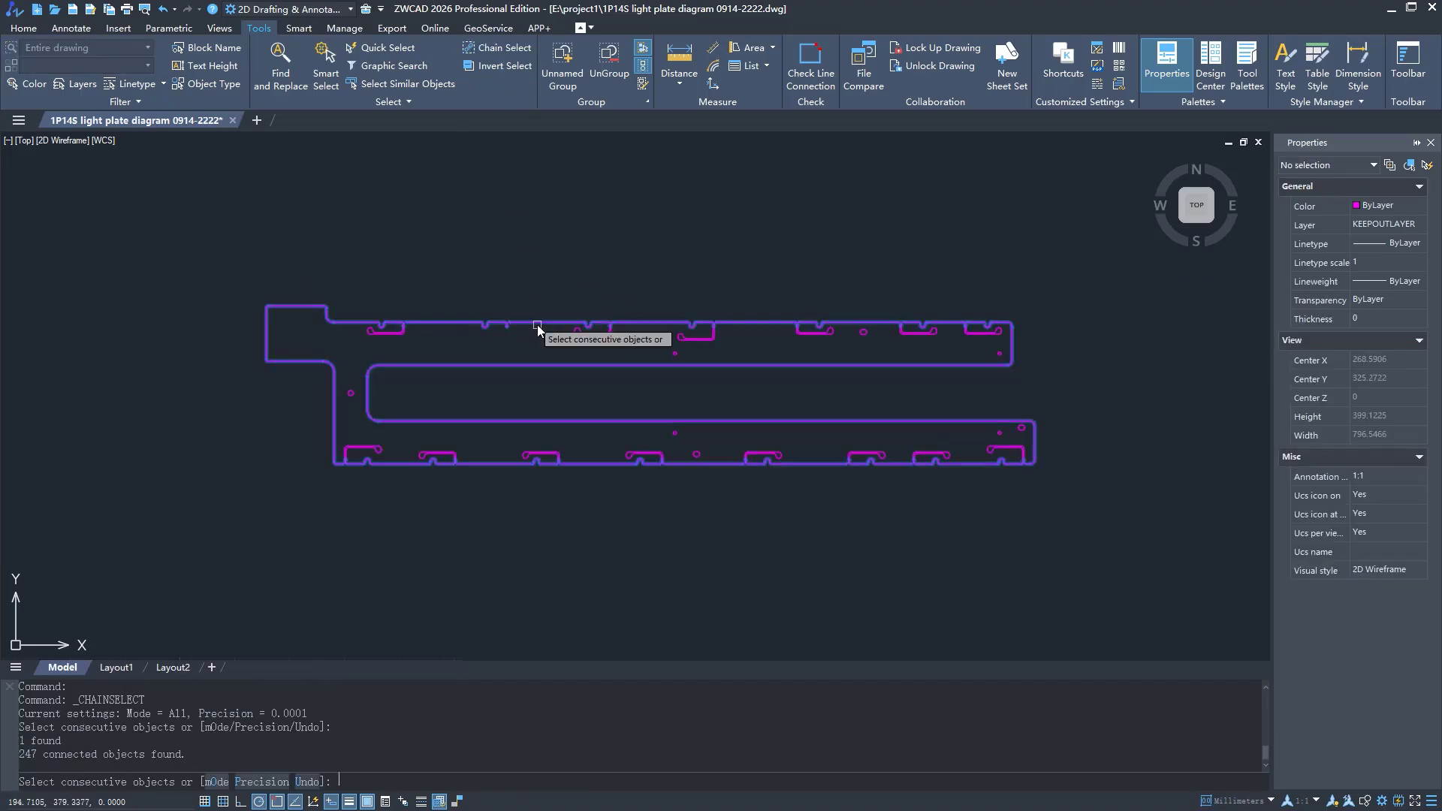
left_click(625, 317)
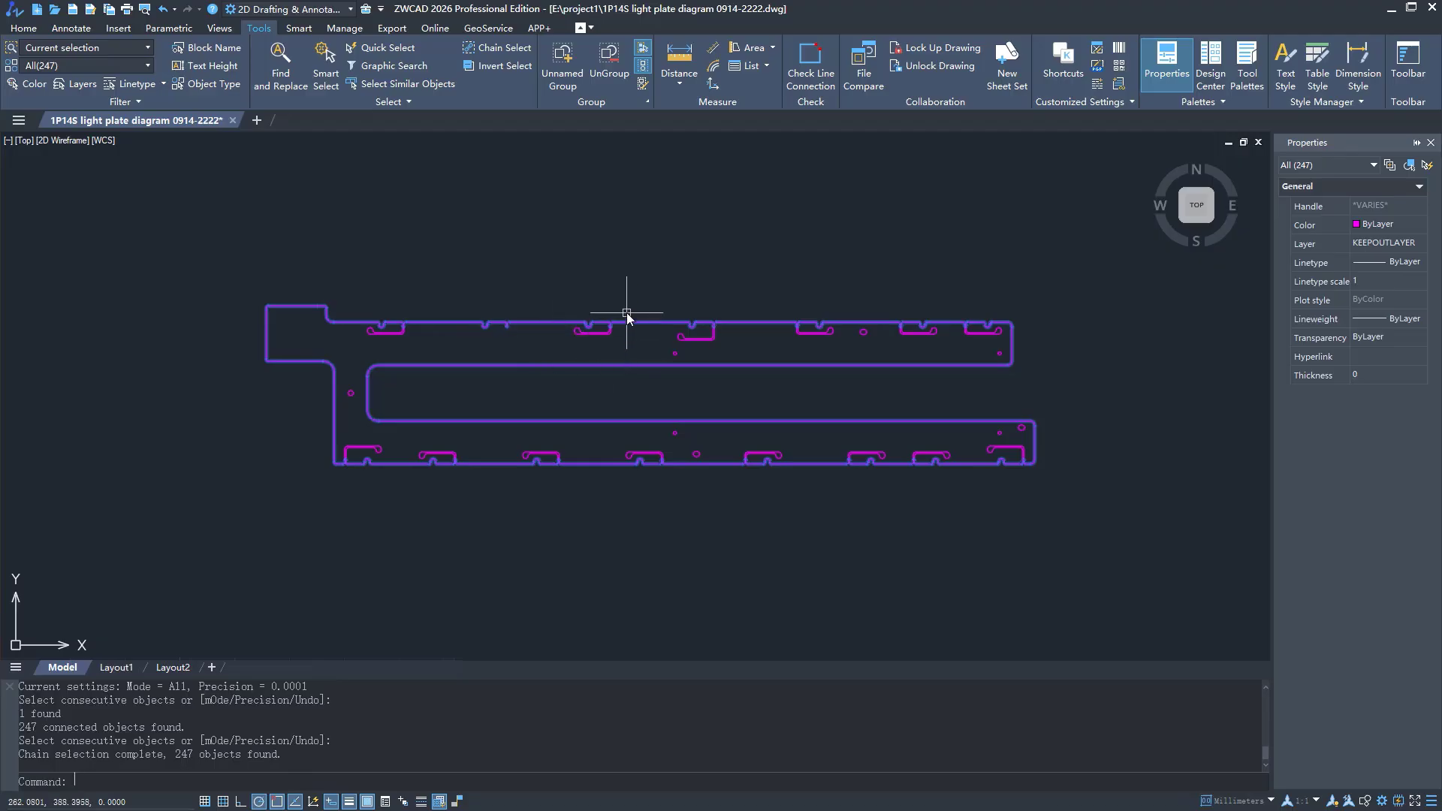